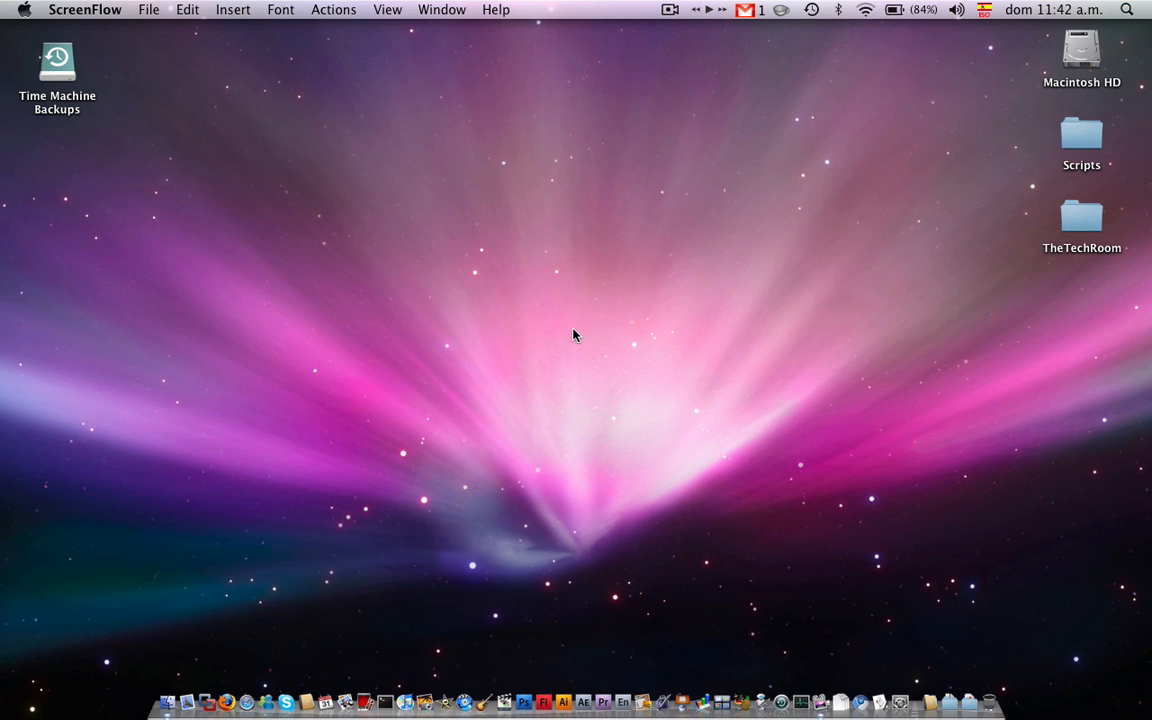
mouse_move(440, 567)
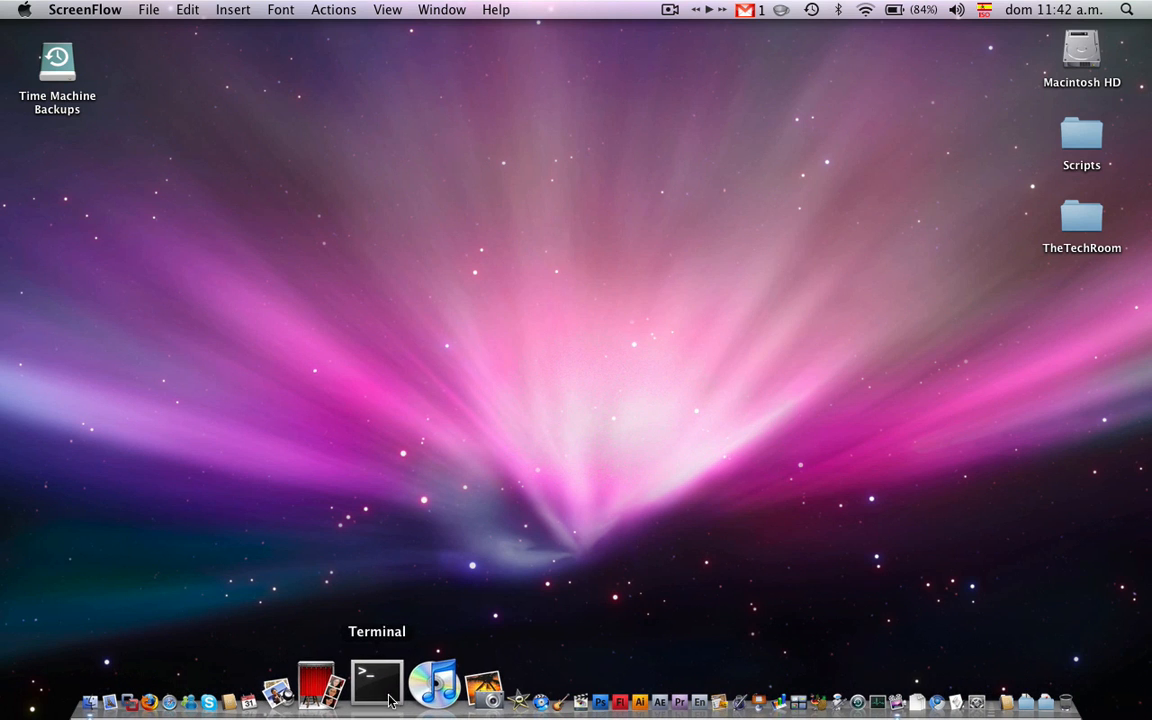
- Launch Terminal from the Dock to get a fresh shell prompt
left_click(377, 685)
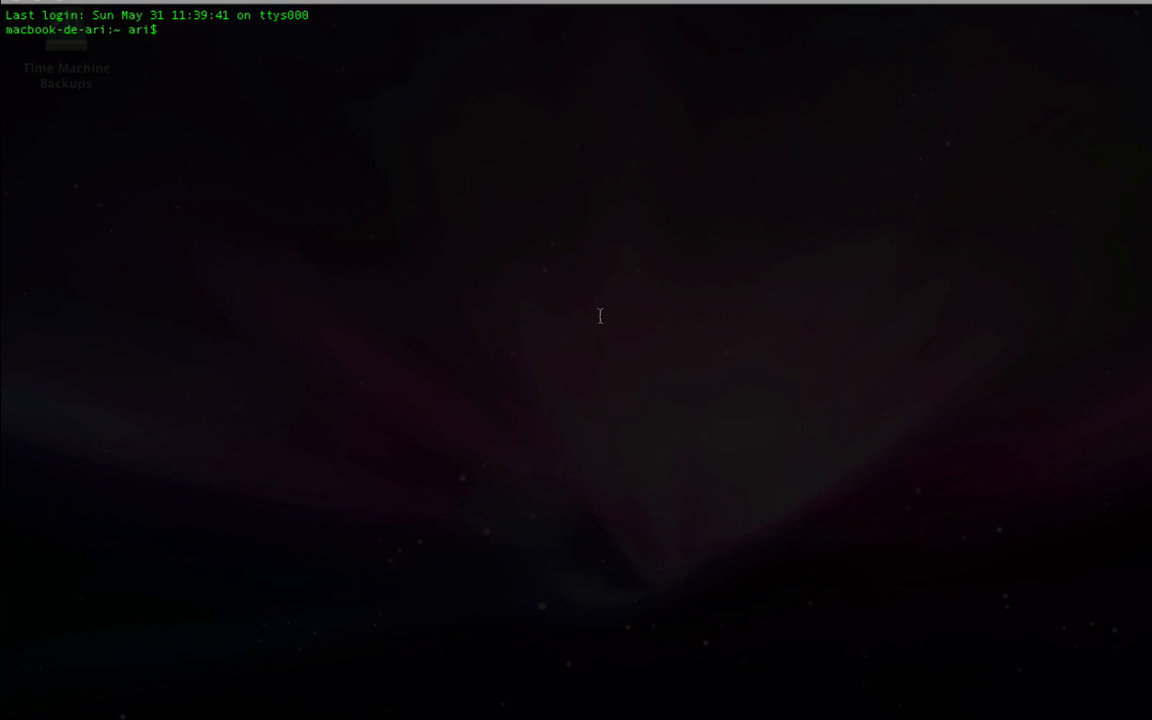
mouse_move(636, 348)
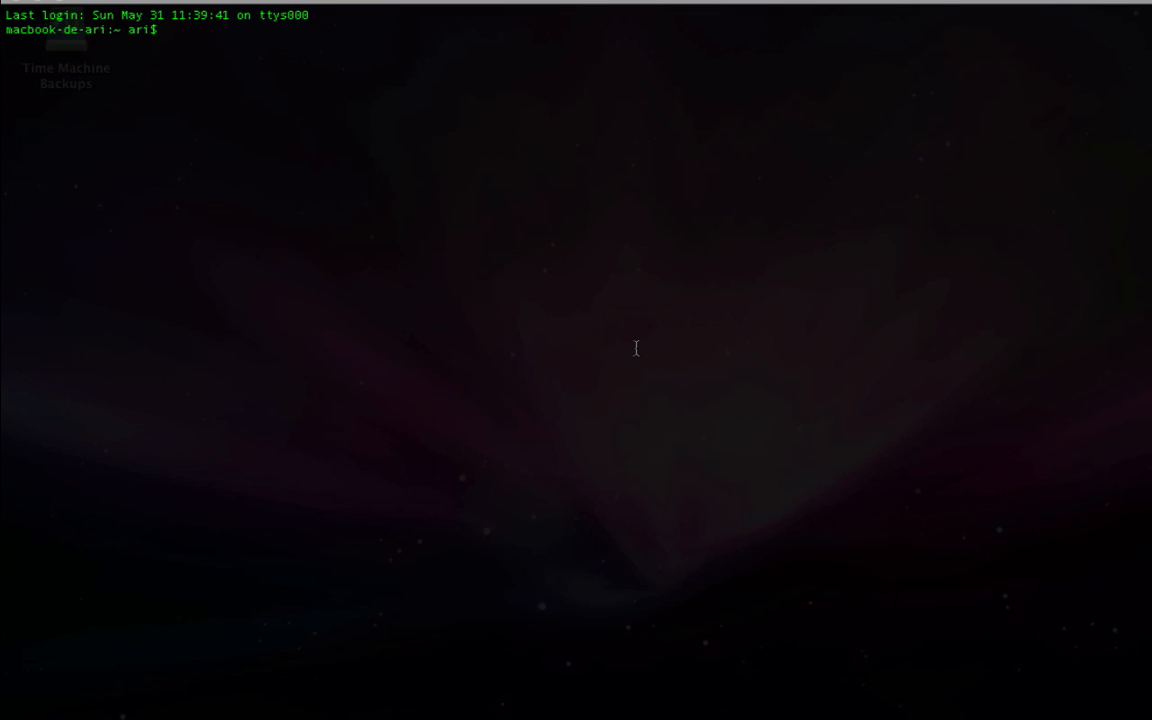
- Type the loop opening: while (true) do echo -n
type("w")
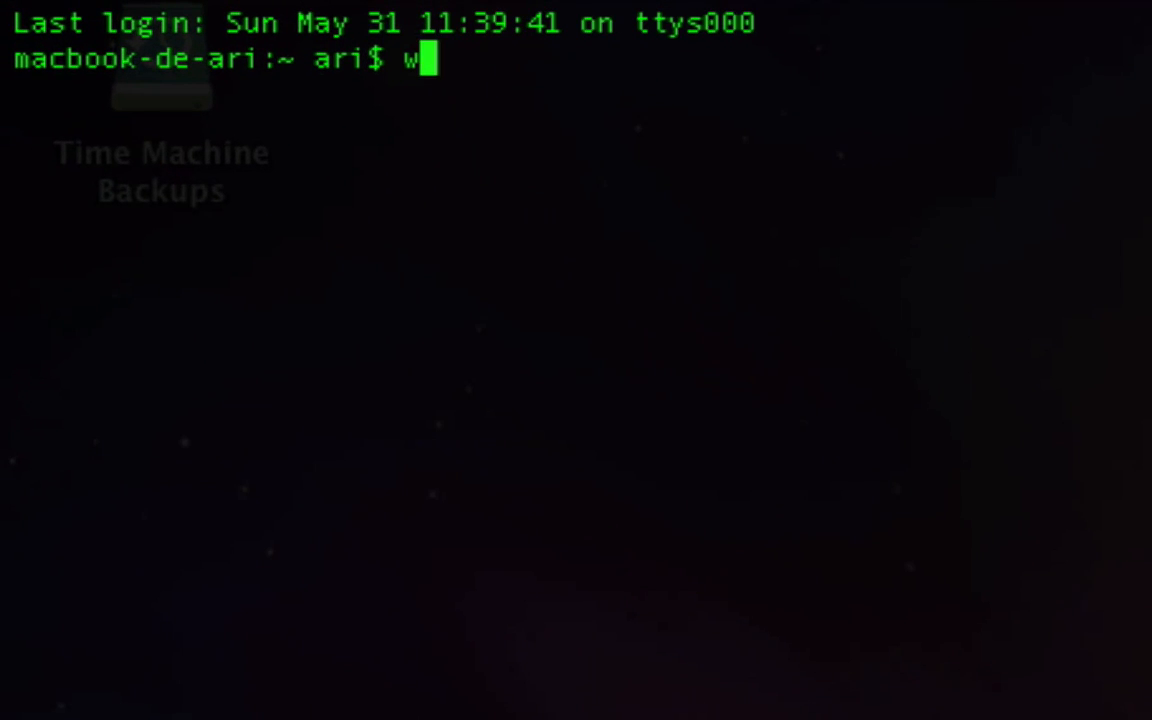
type("hile (")
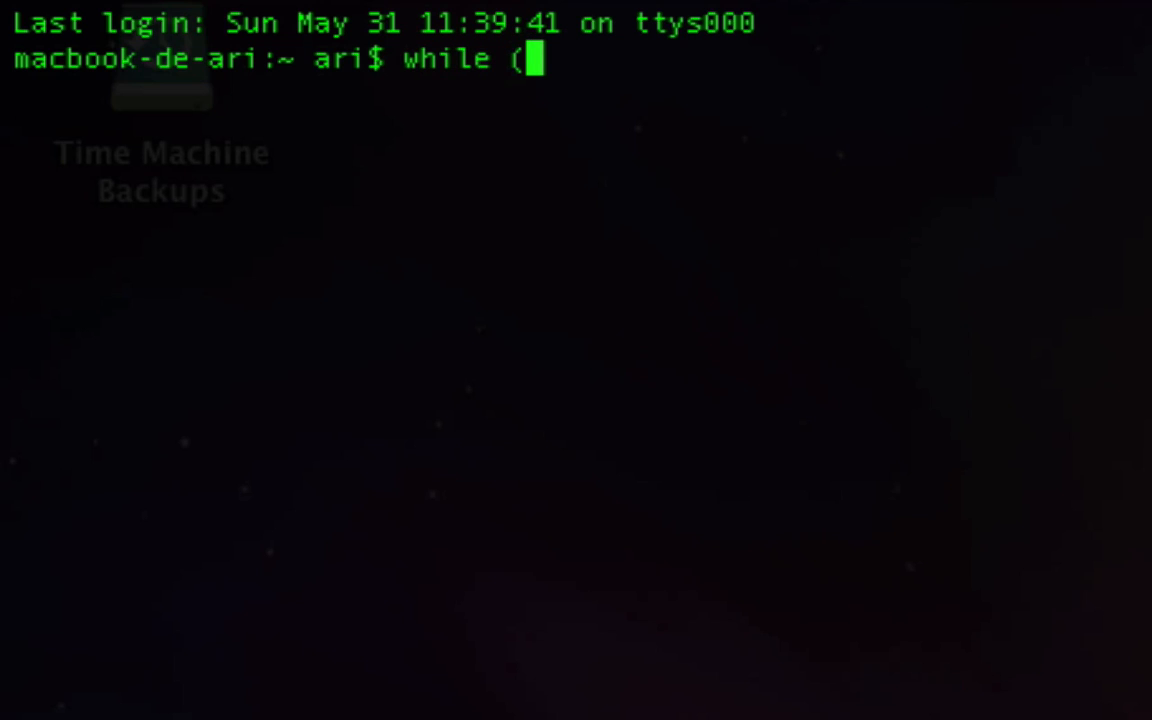
type("treu")
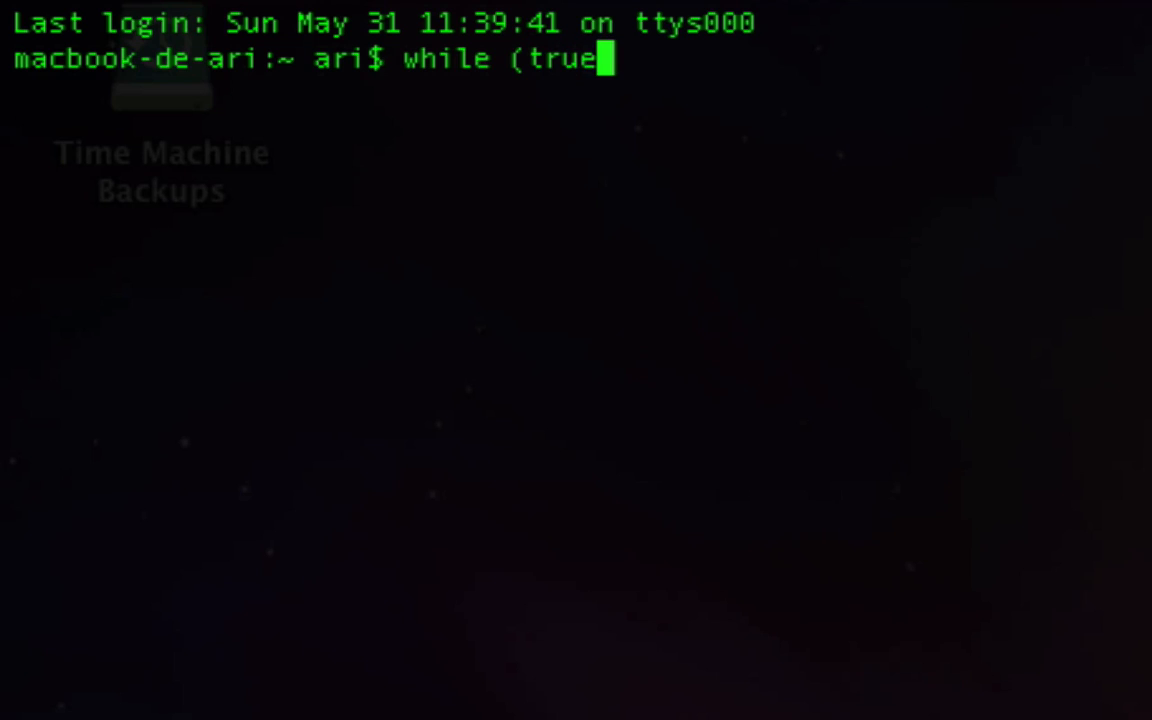
type(") do")
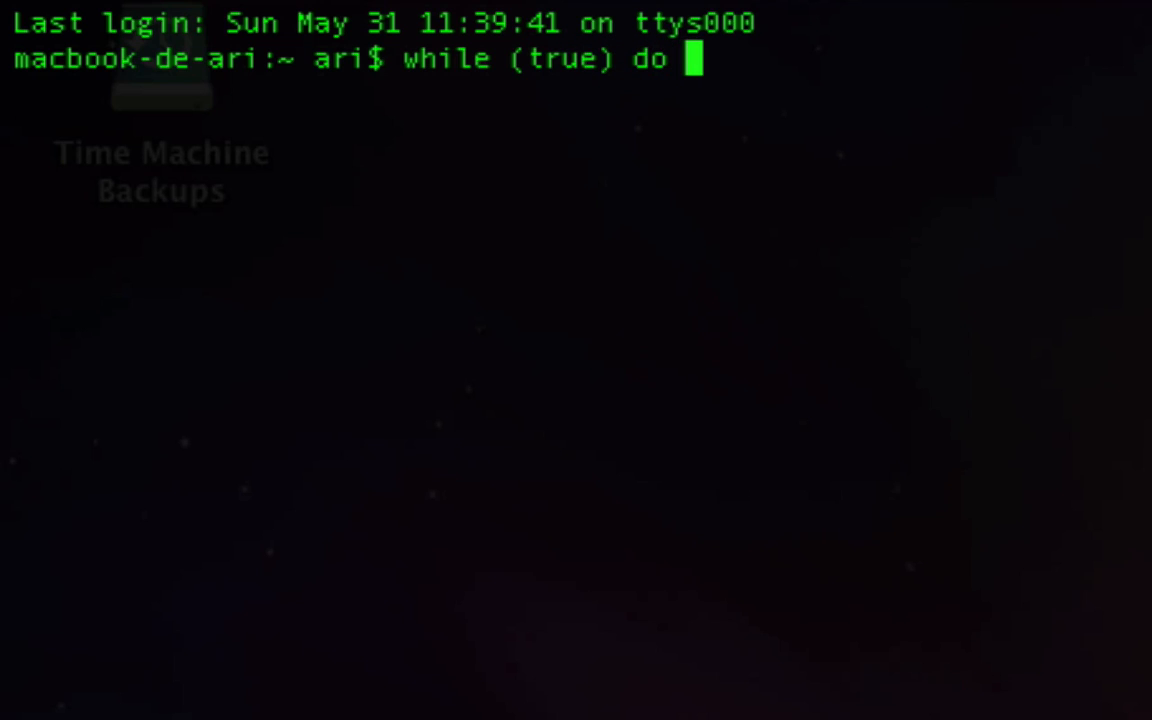
type("echo")
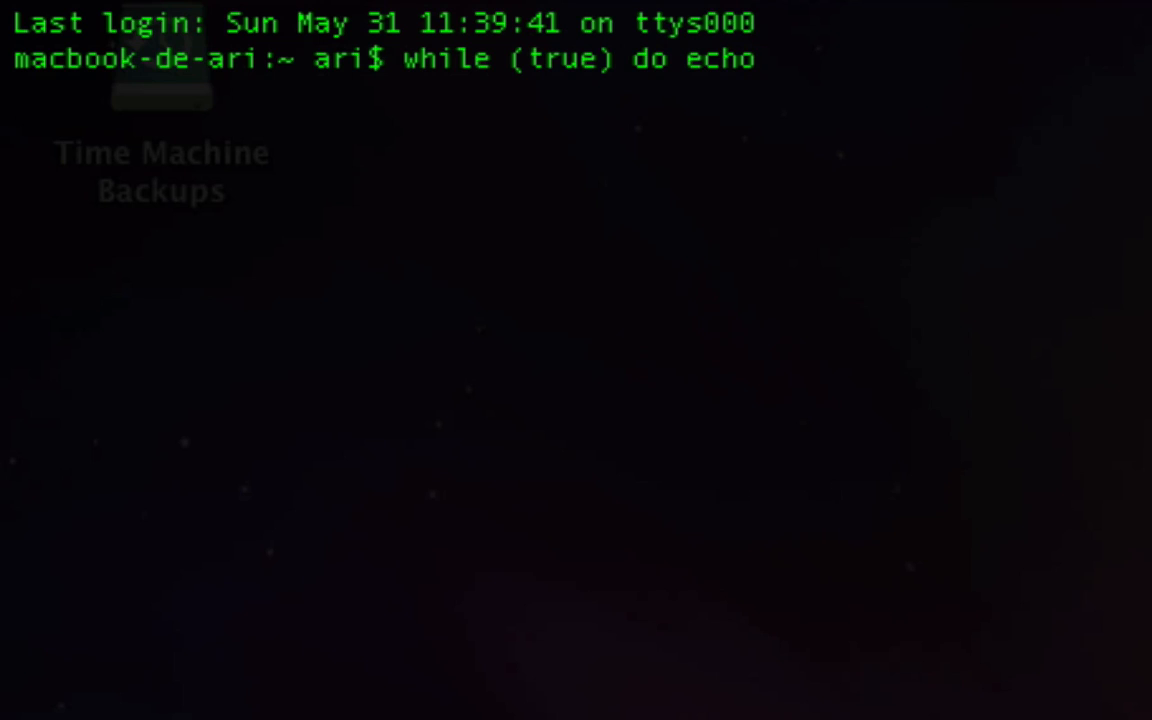
type("-n")
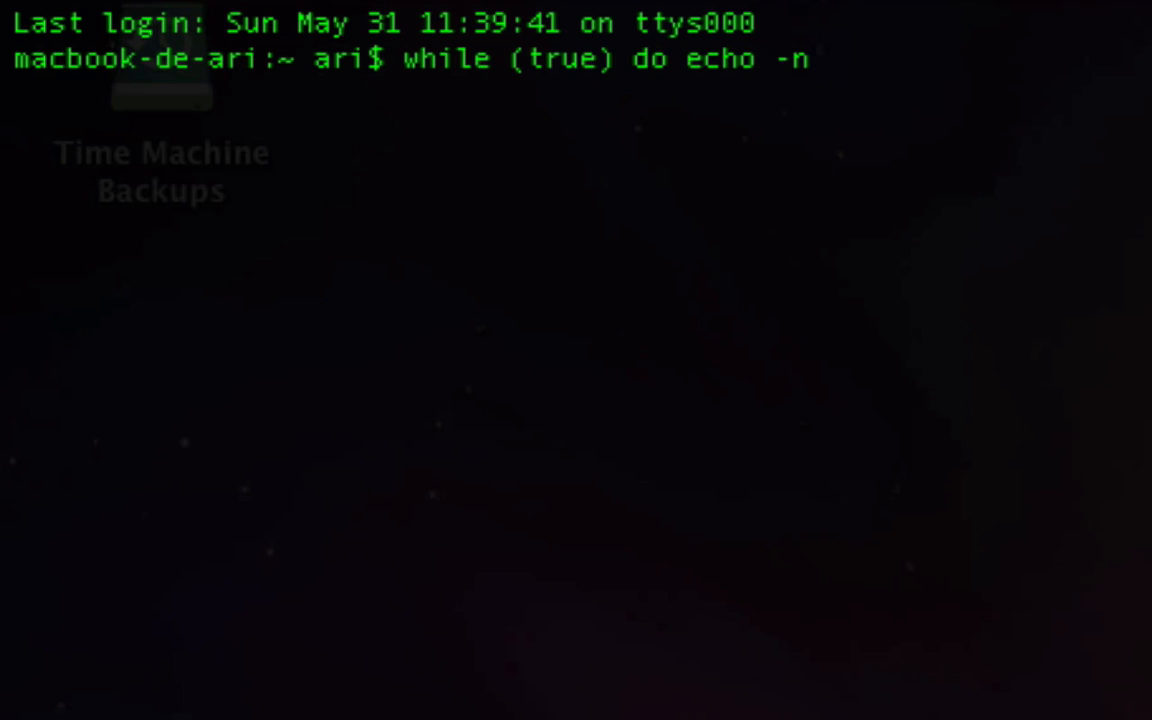
type("\"")
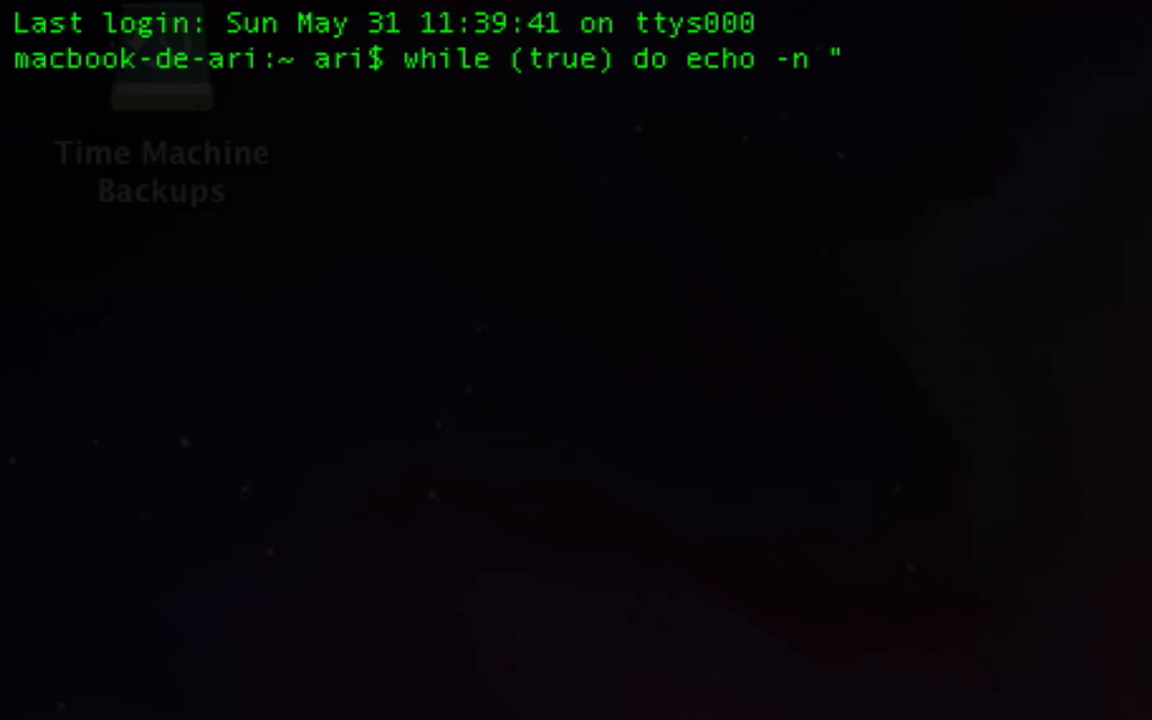
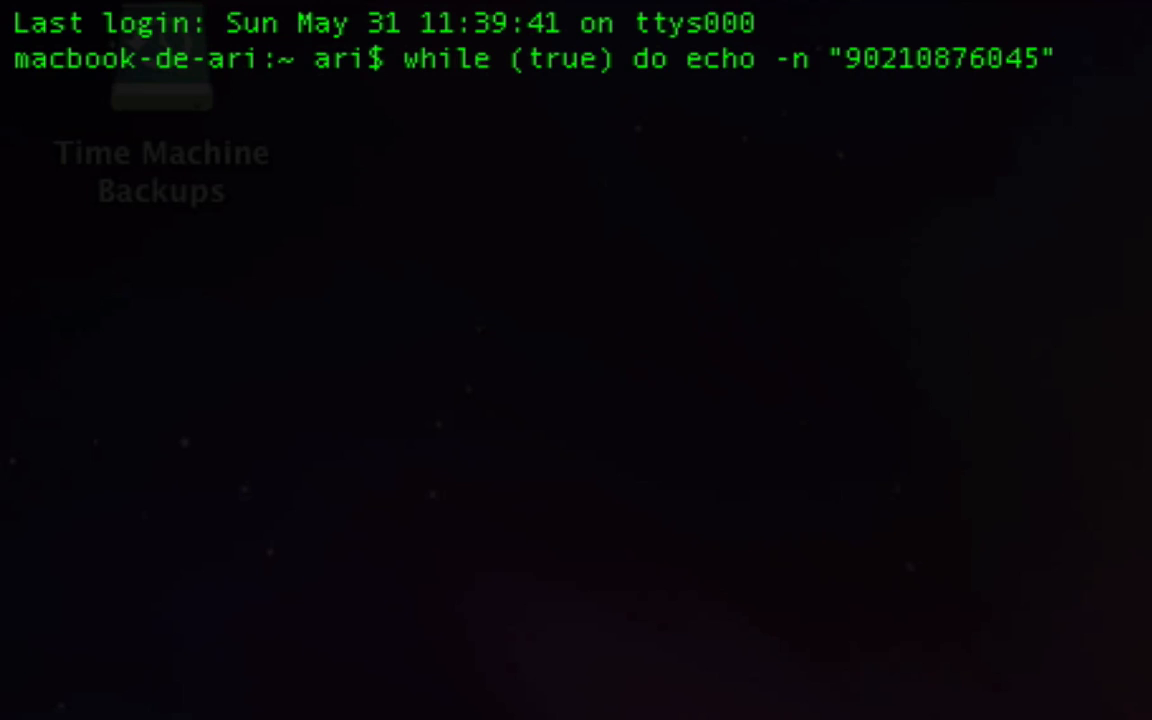
type("; done")
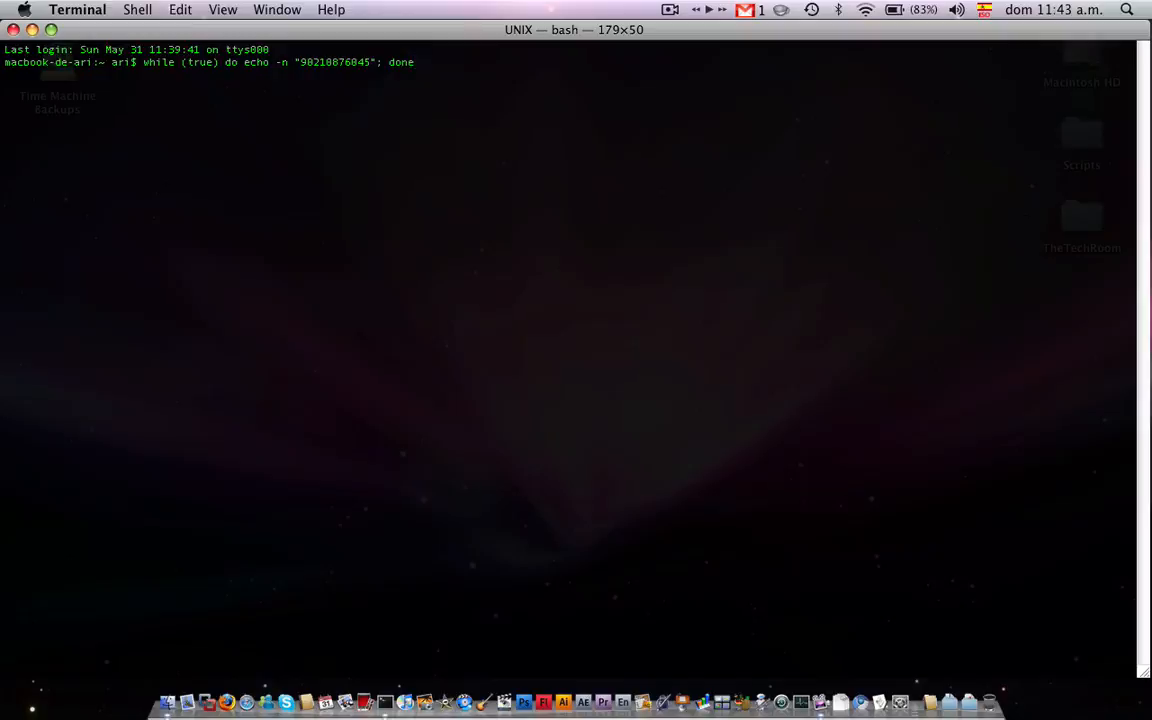
key("Return")
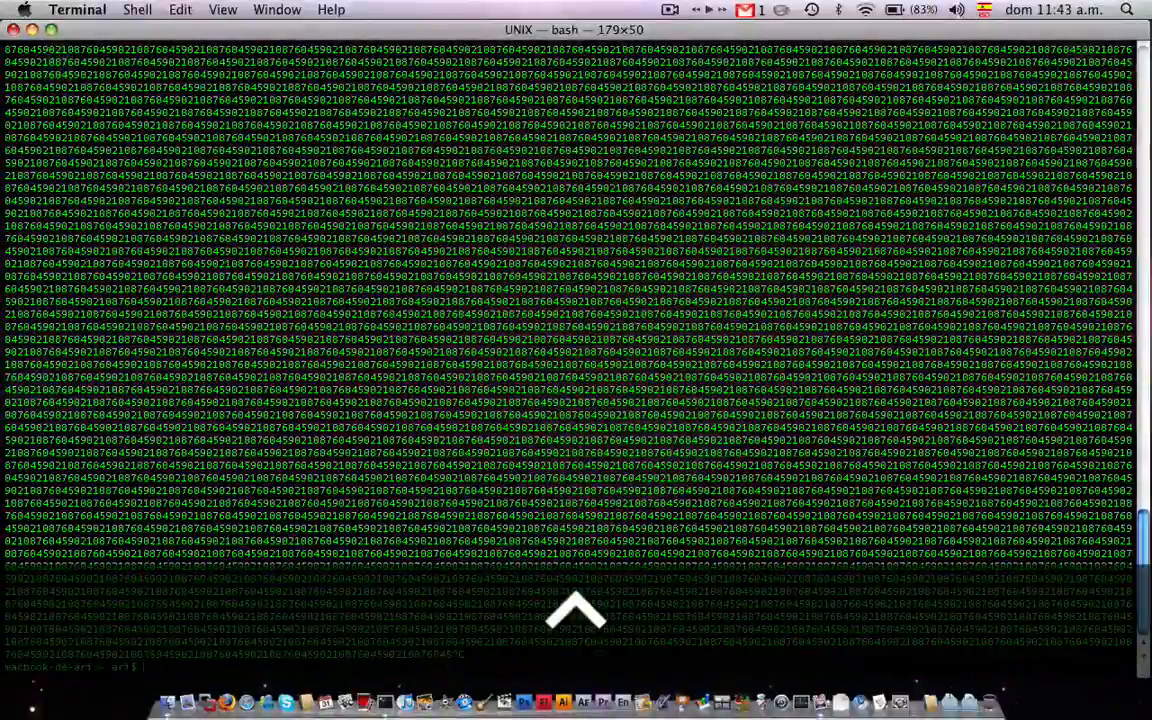
type("clear")
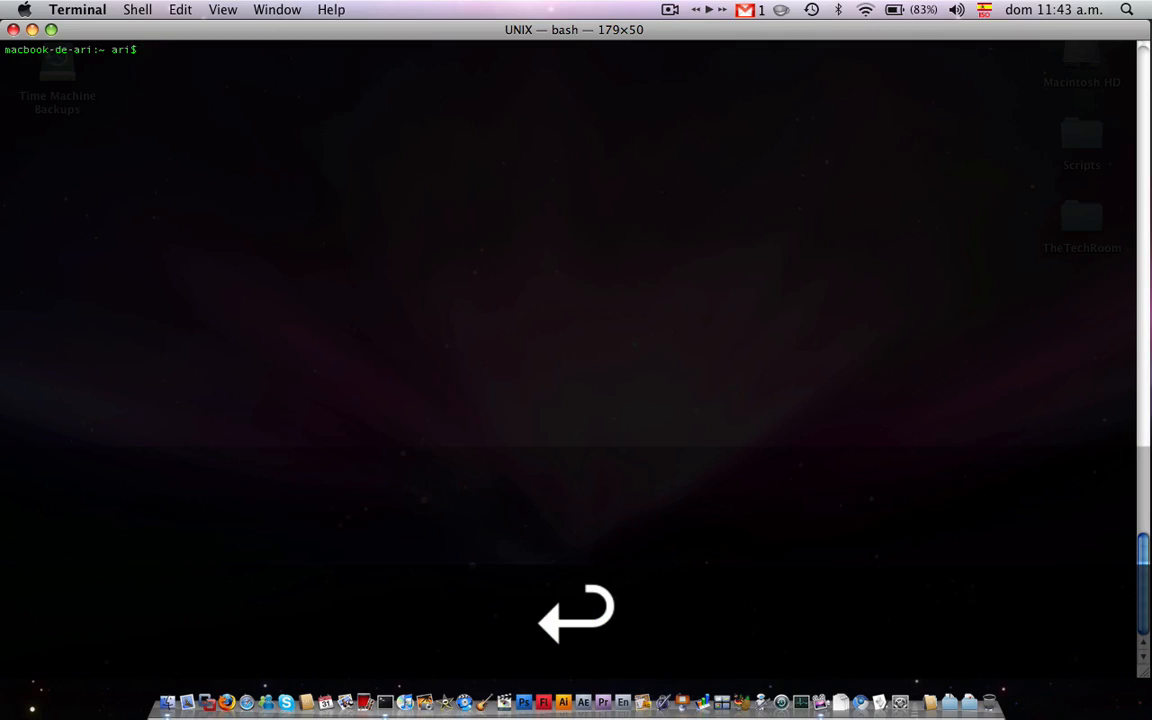
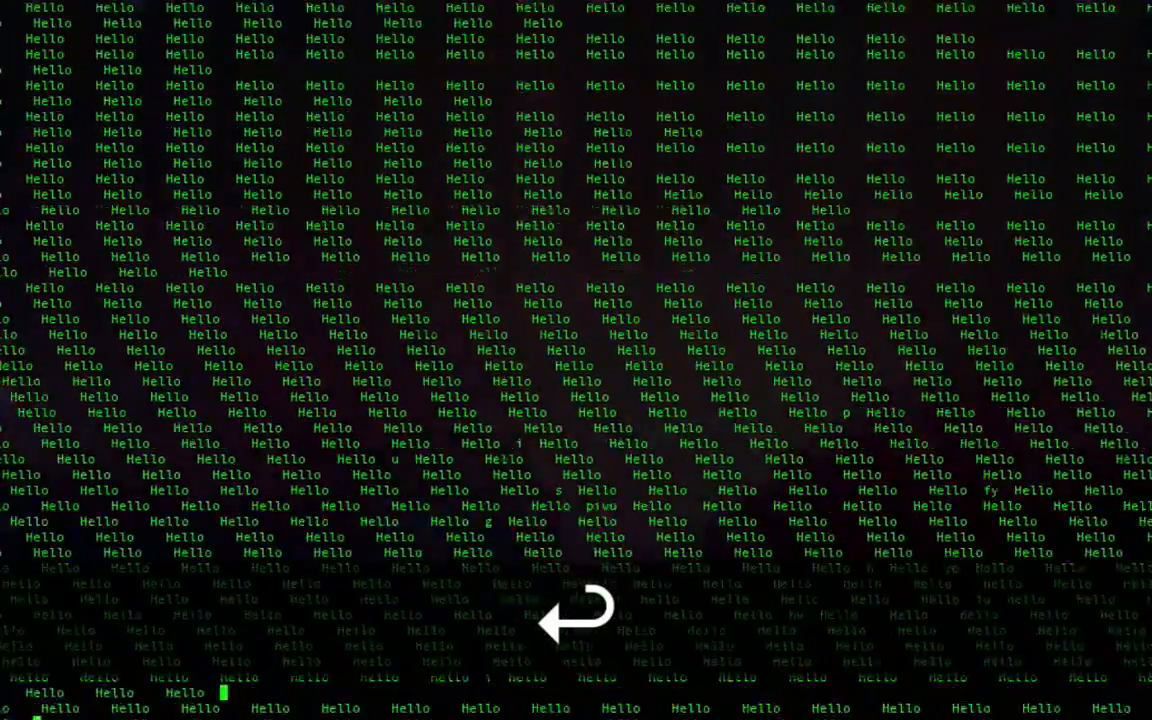
- Stop the Hello loop, recall the command, and add spaces before Hello
scroll("down", 3)
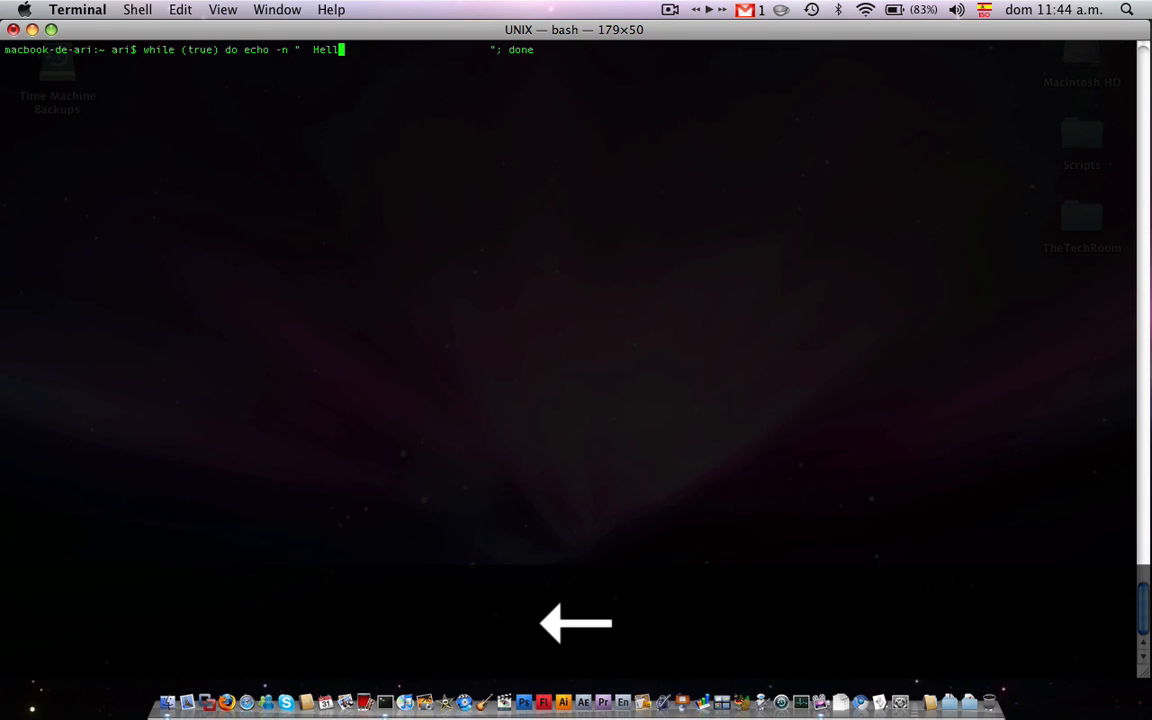
type("o")
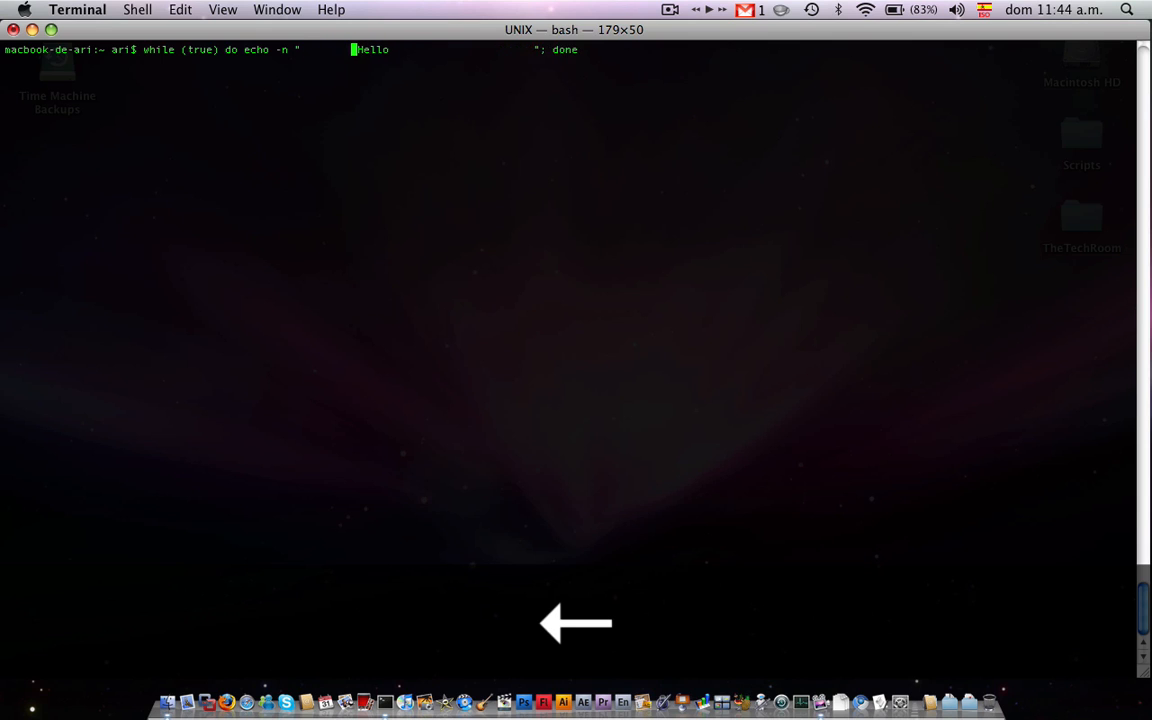